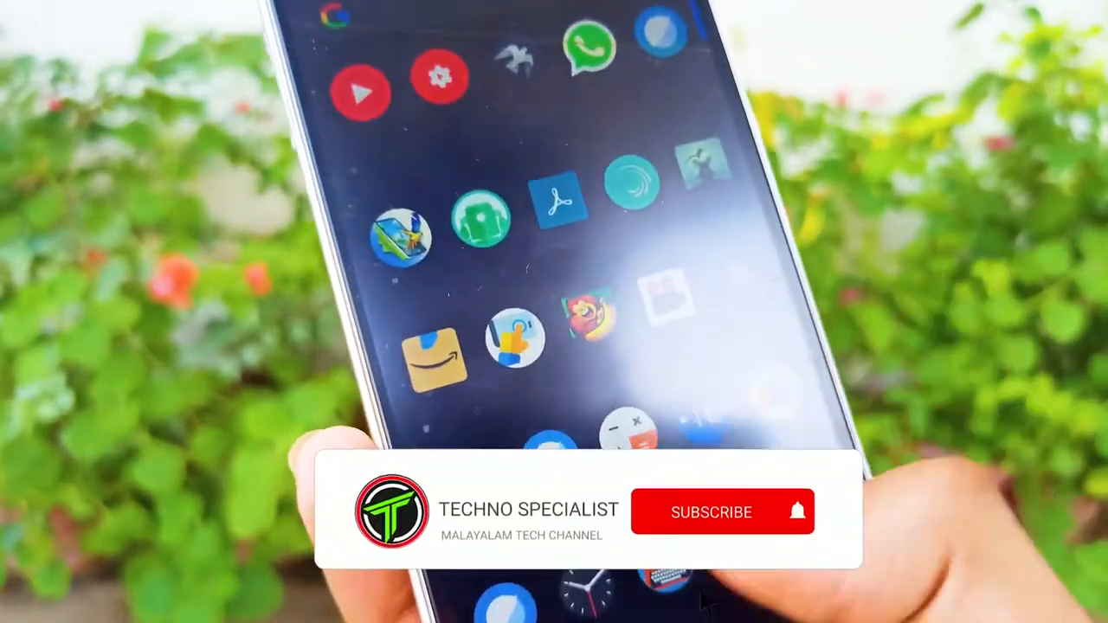
# - Launch Chrome and review the Soft112 varamozhi 1.08.03 download page
pyautogui.click(711, 512)
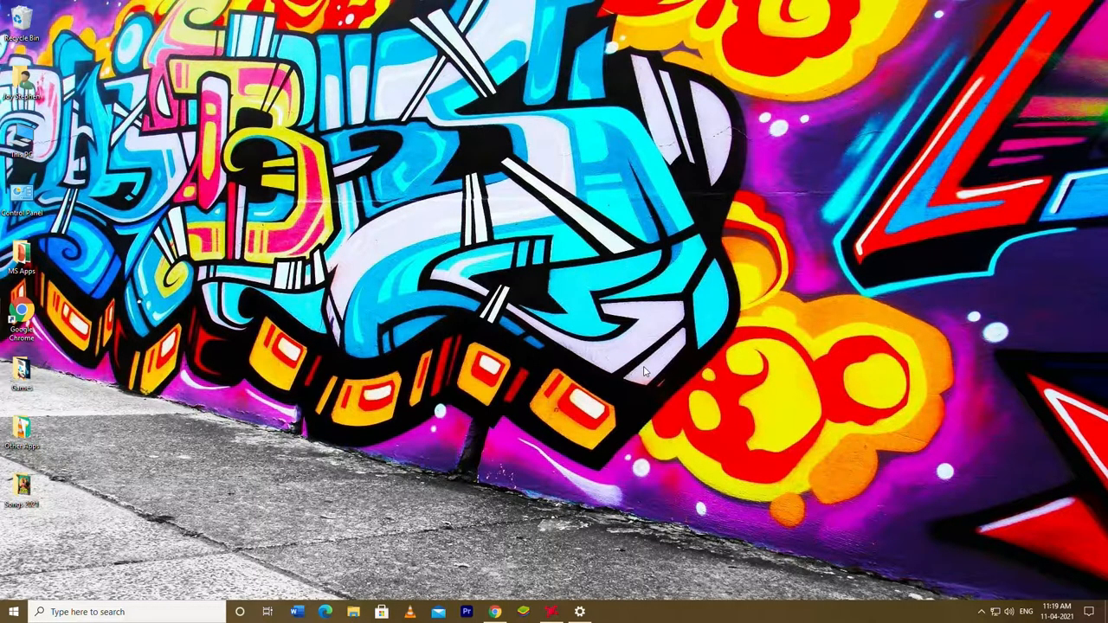
pyautogui.click(326, 612)
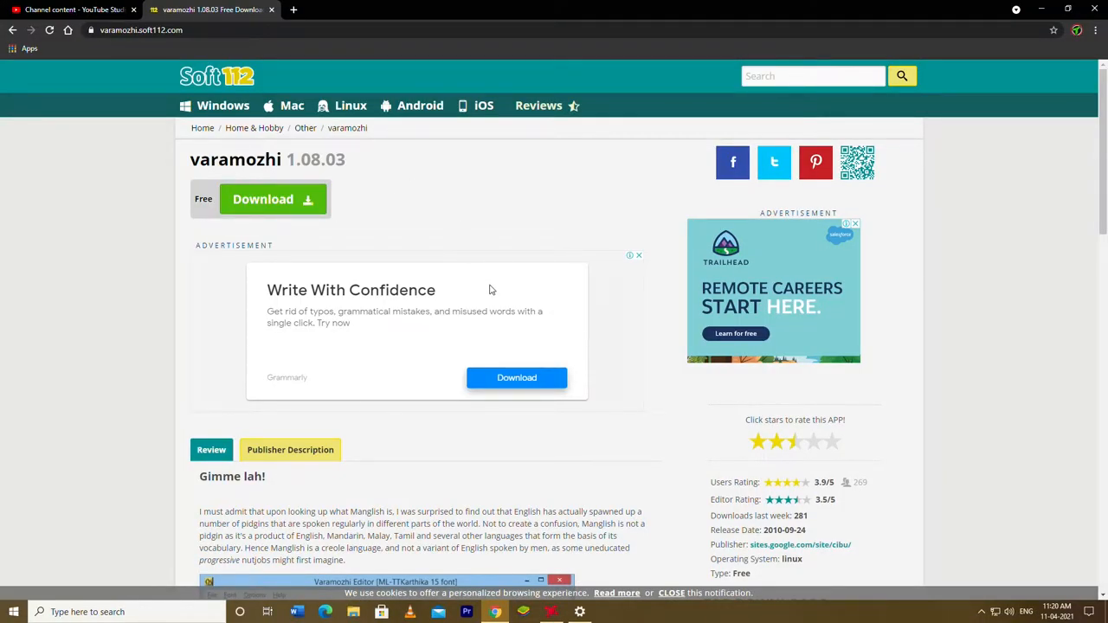
pyautogui.scroll(-3)
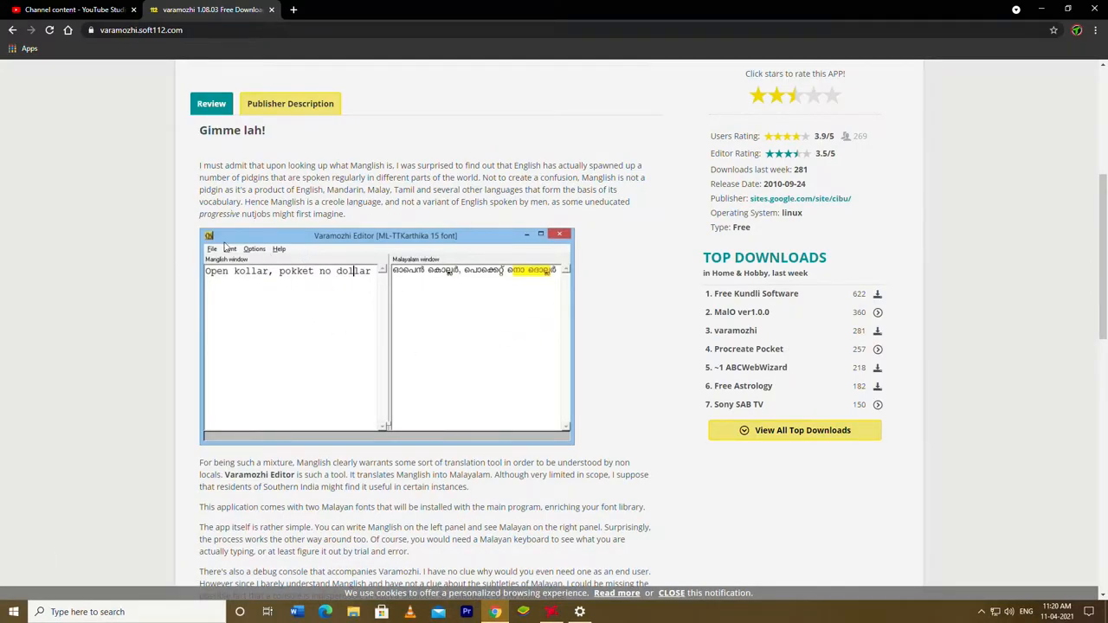
pyautogui.scroll(-3)
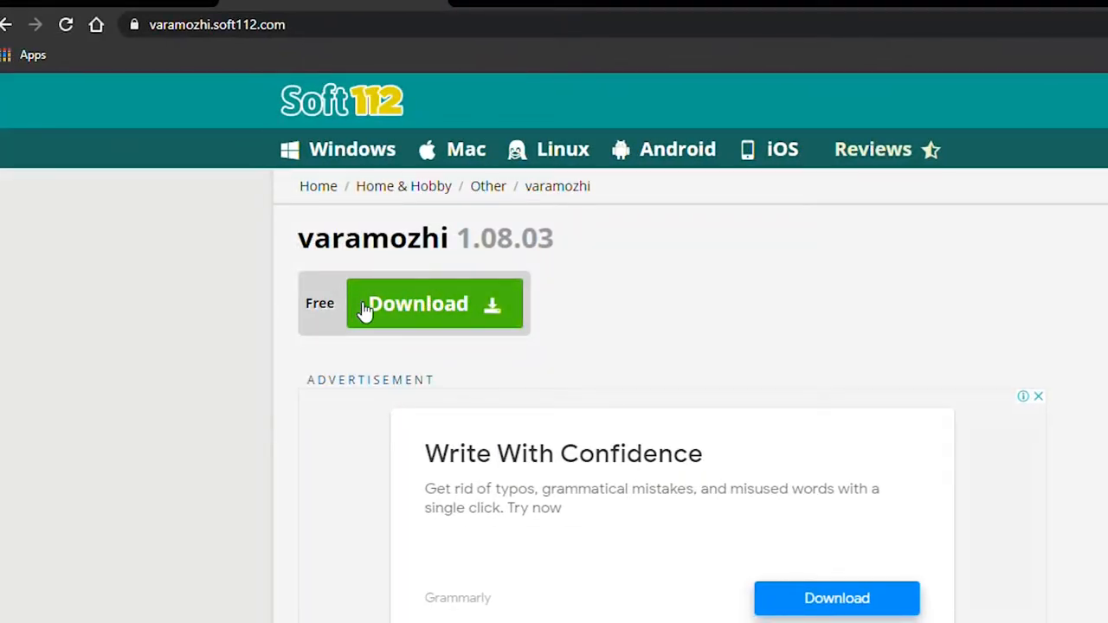
pyautogui.scroll(-3)
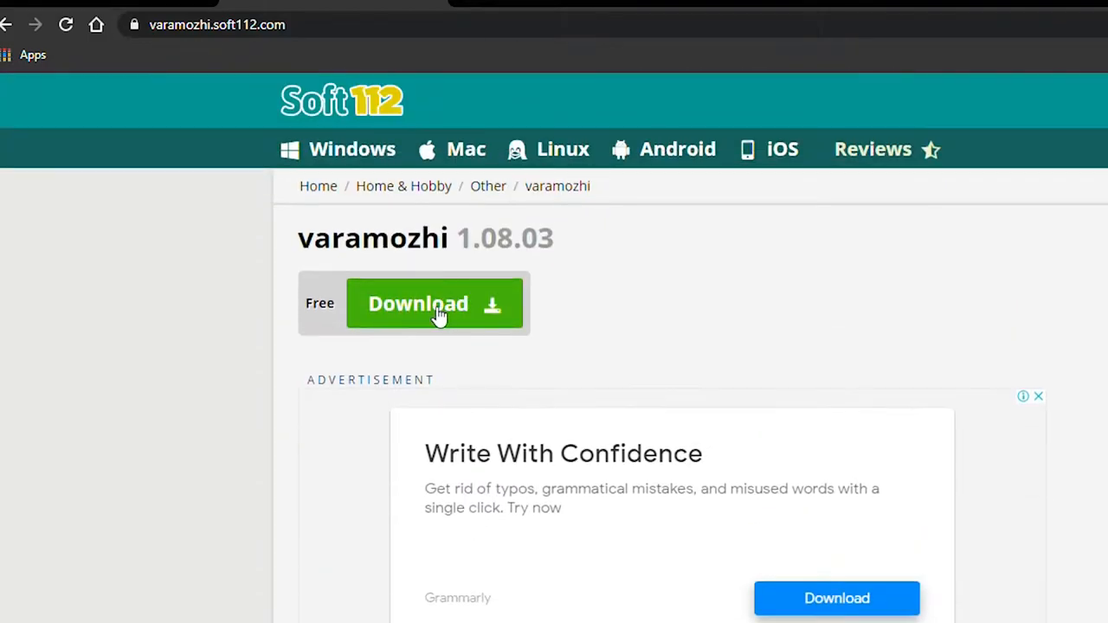
# - Download VaramozhiInstaller1.08.03.exe through the SourceForge link and save it
pyautogui.click(418, 303)
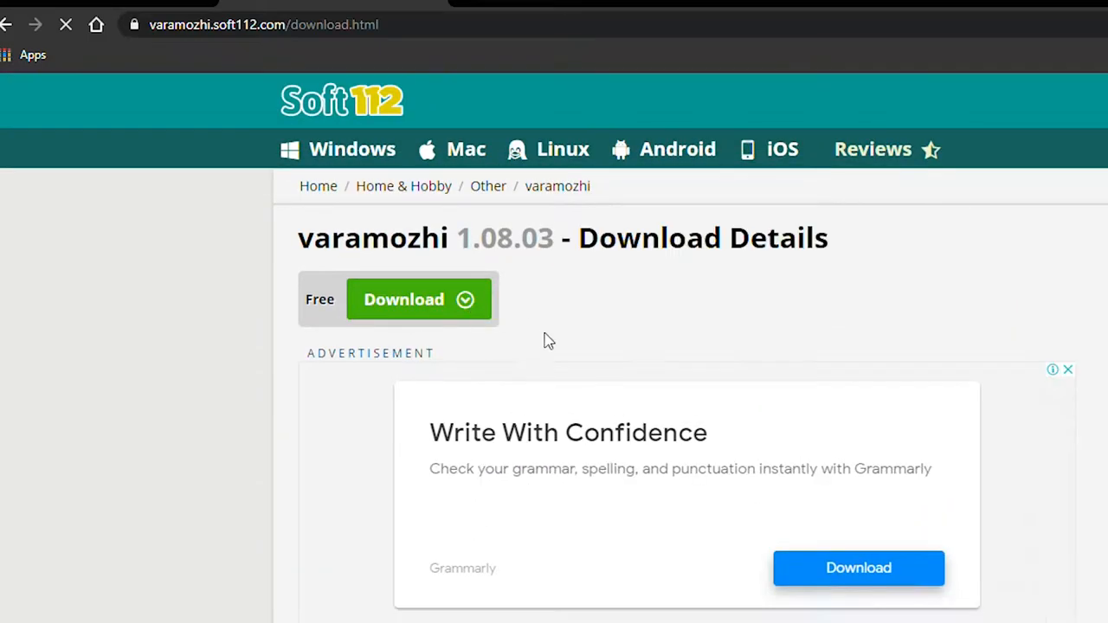
pyautogui.click(418, 299)
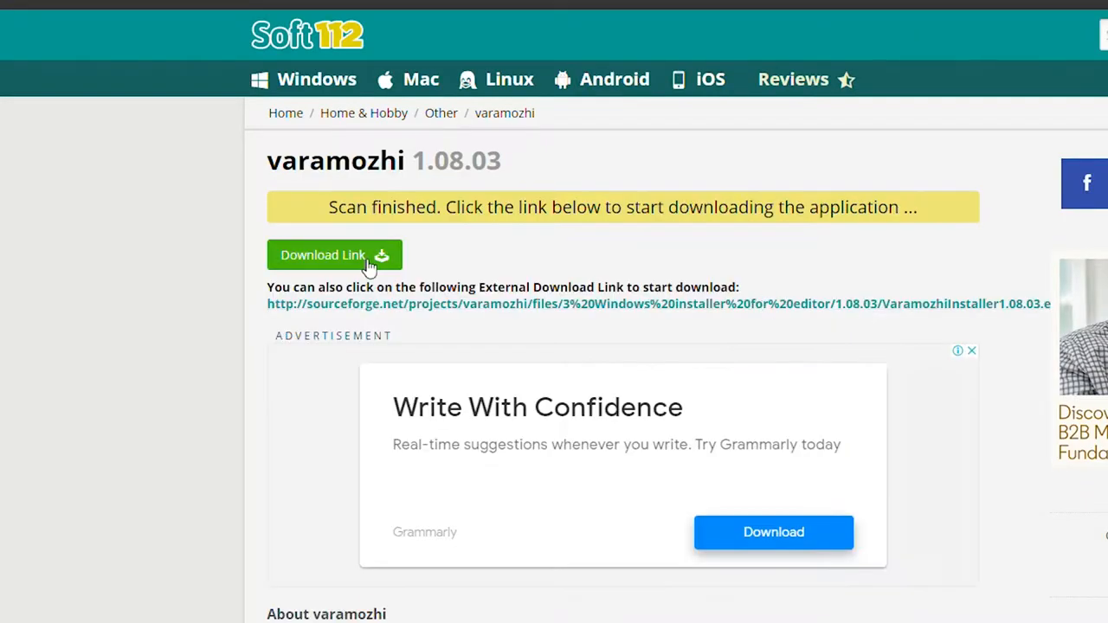
pyautogui.click(334, 254)
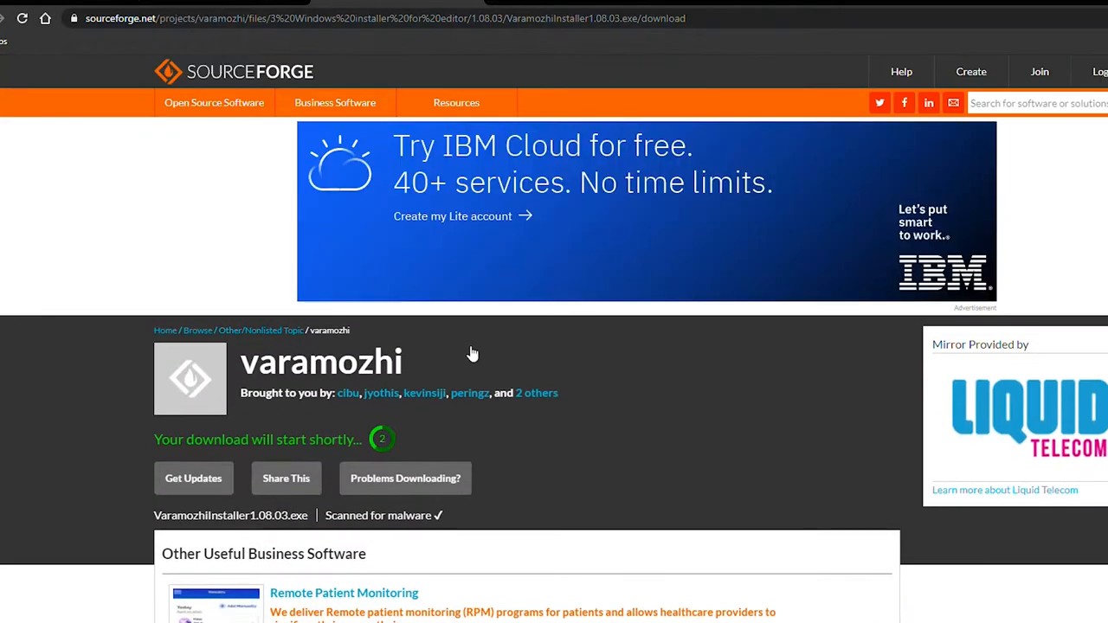
pyautogui.moveTo(574, 360)
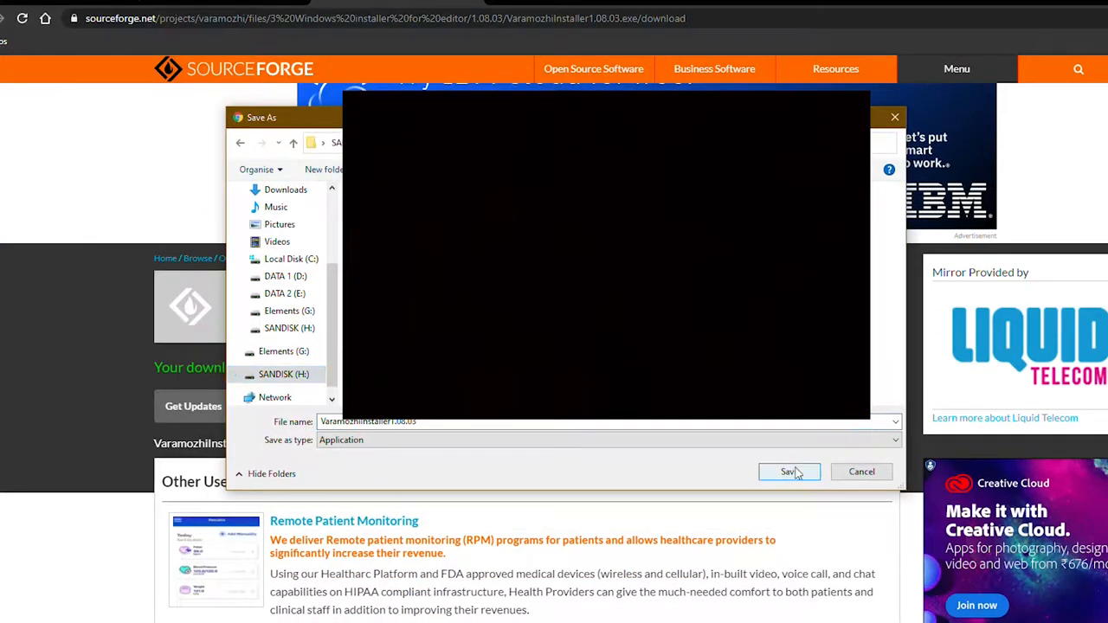
pyautogui.click(787, 471)
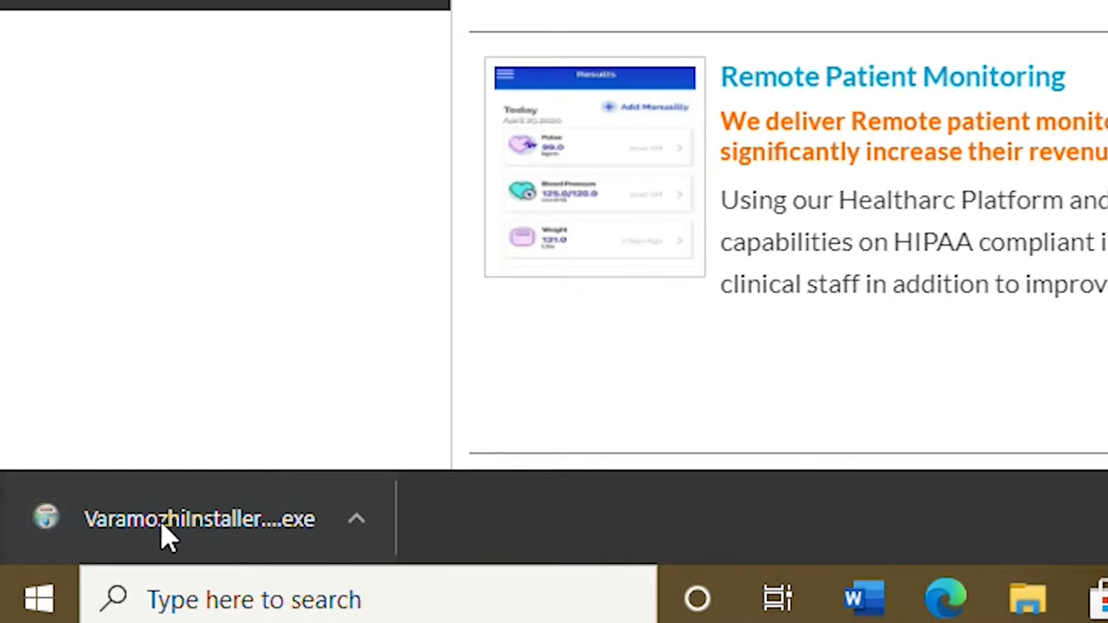
pyautogui.moveTo(199, 517)
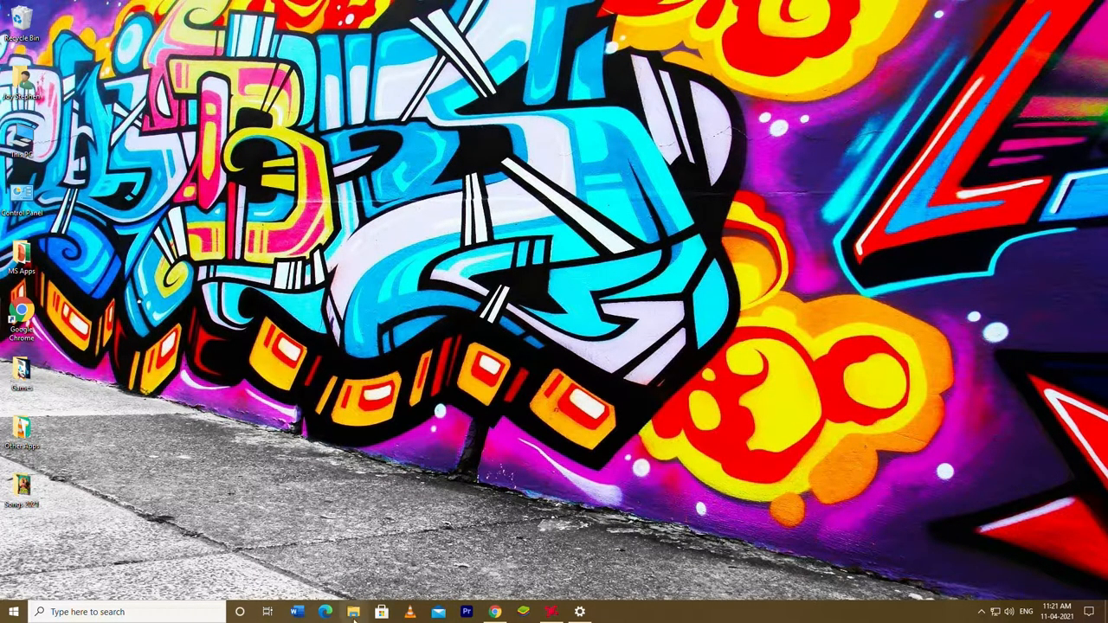
# - Run the Varamozhi installer from SANDISK (H:) > MAnglish typer via its context menu
pyautogui.click(353, 612)
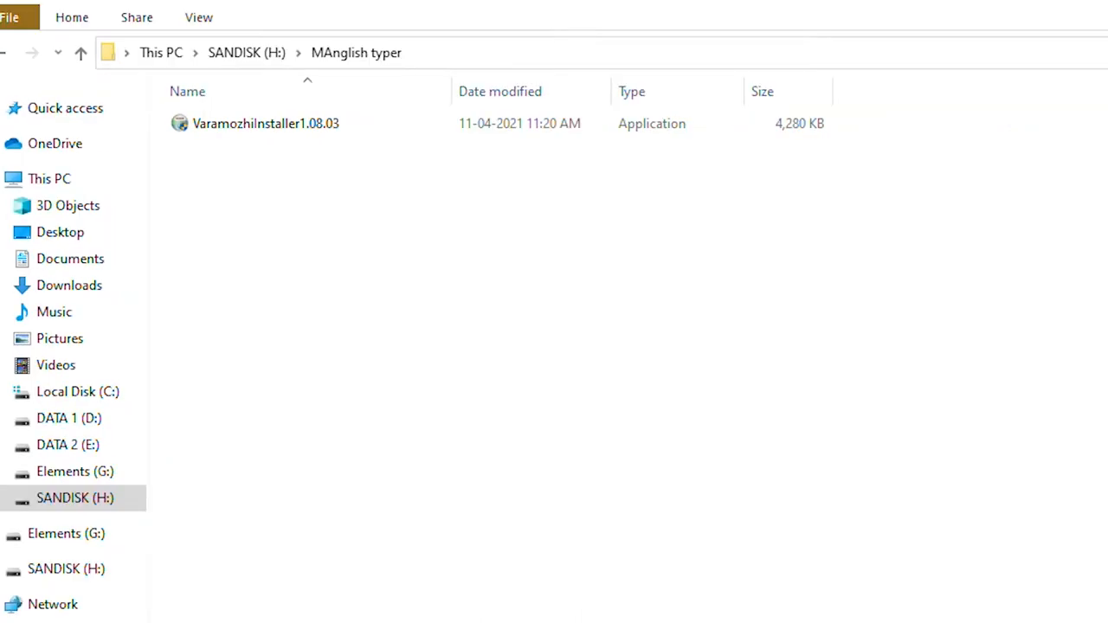
pyautogui.rightClick(266, 123)
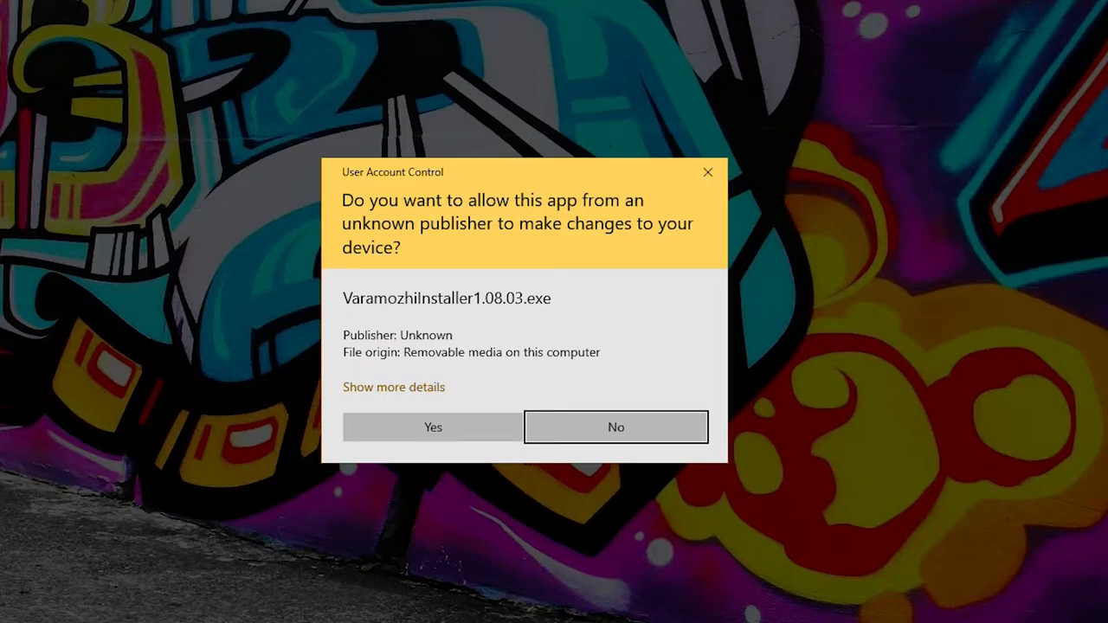
# - Approve the UAC prompt, install Varamozhi Editor into MAnglish typer, and close setup
pyautogui.click(433, 427)
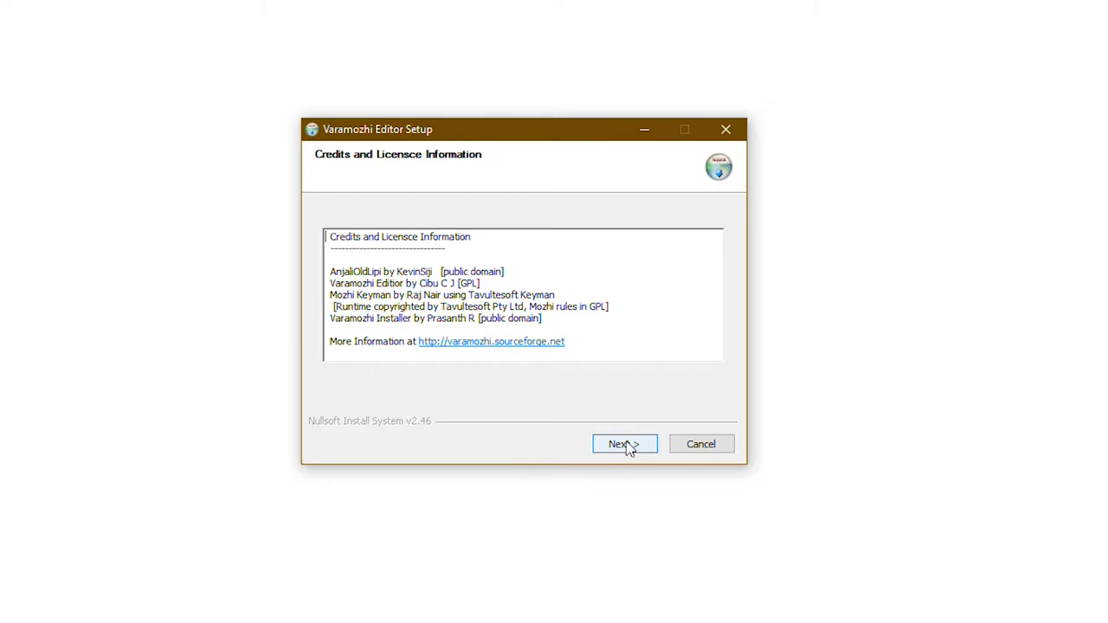
pyautogui.click(624, 445)
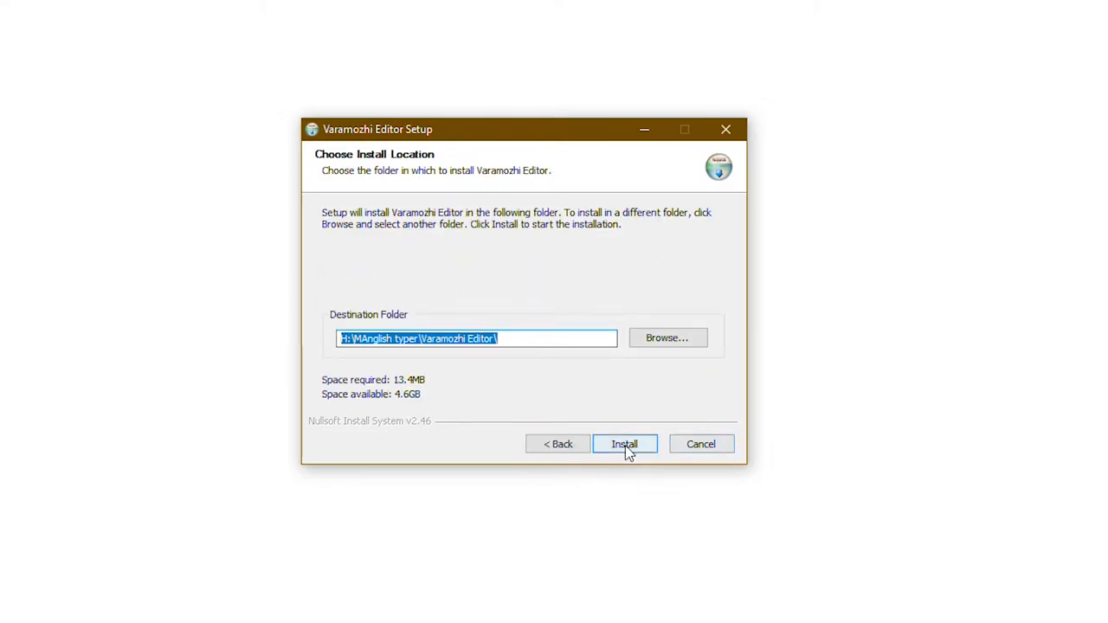
pyautogui.click(624, 443)
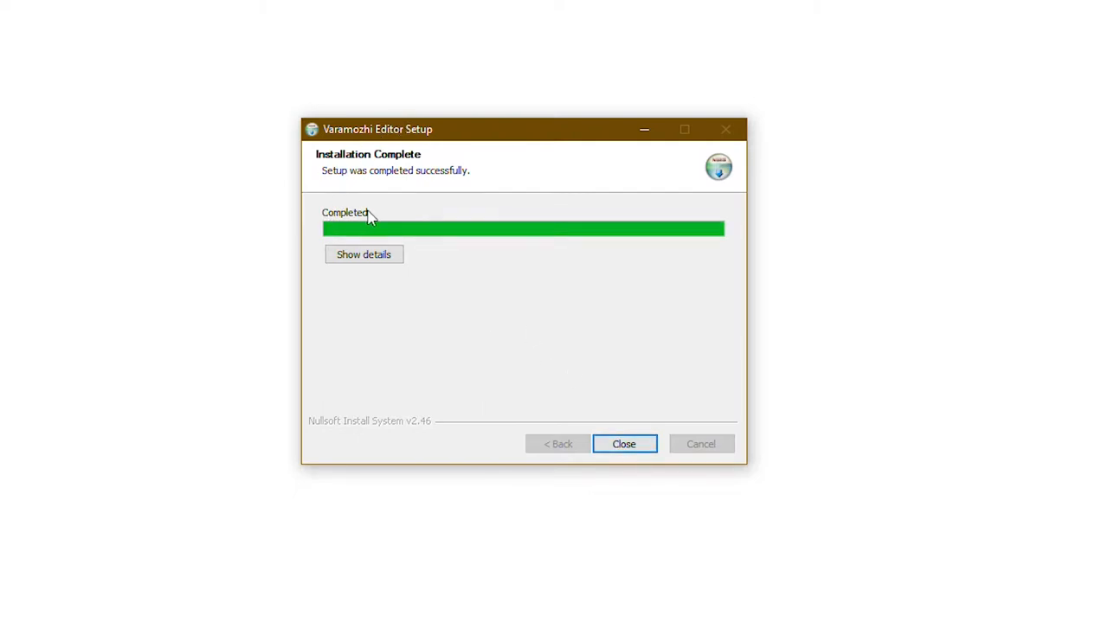
pyautogui.click(624, 443)
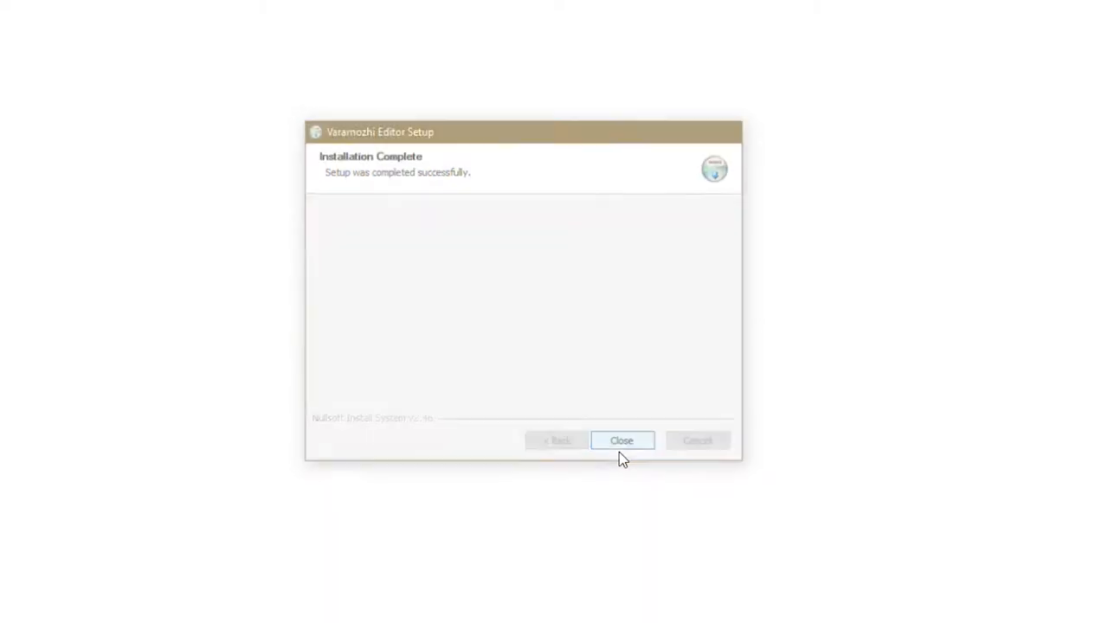
pyautogui.click(622, 441)
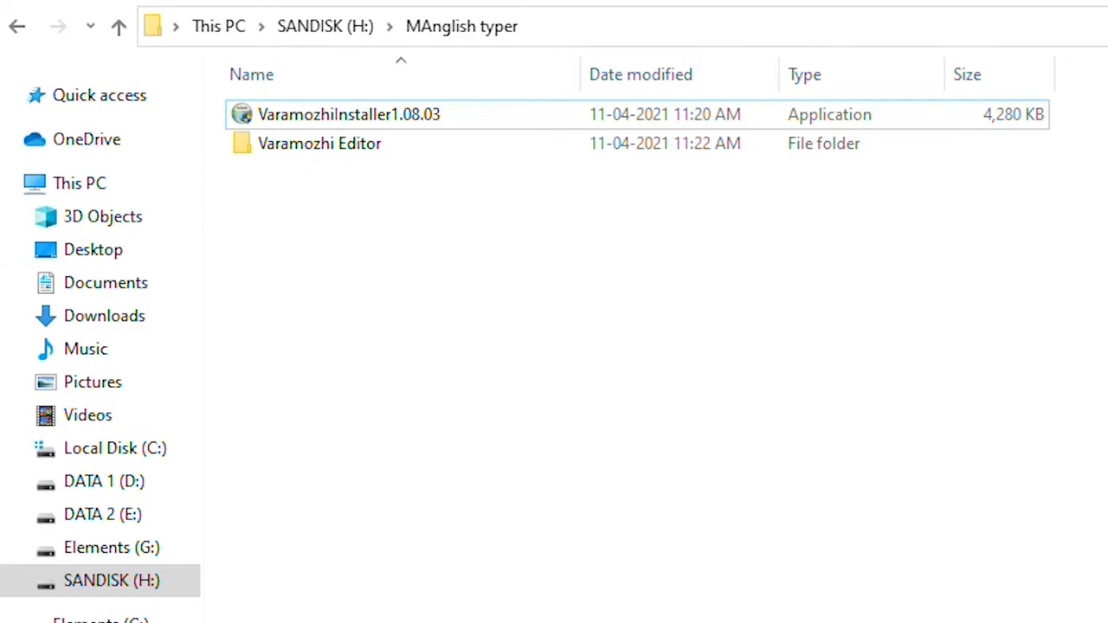
pyautogui.moveTo(1065, 349)
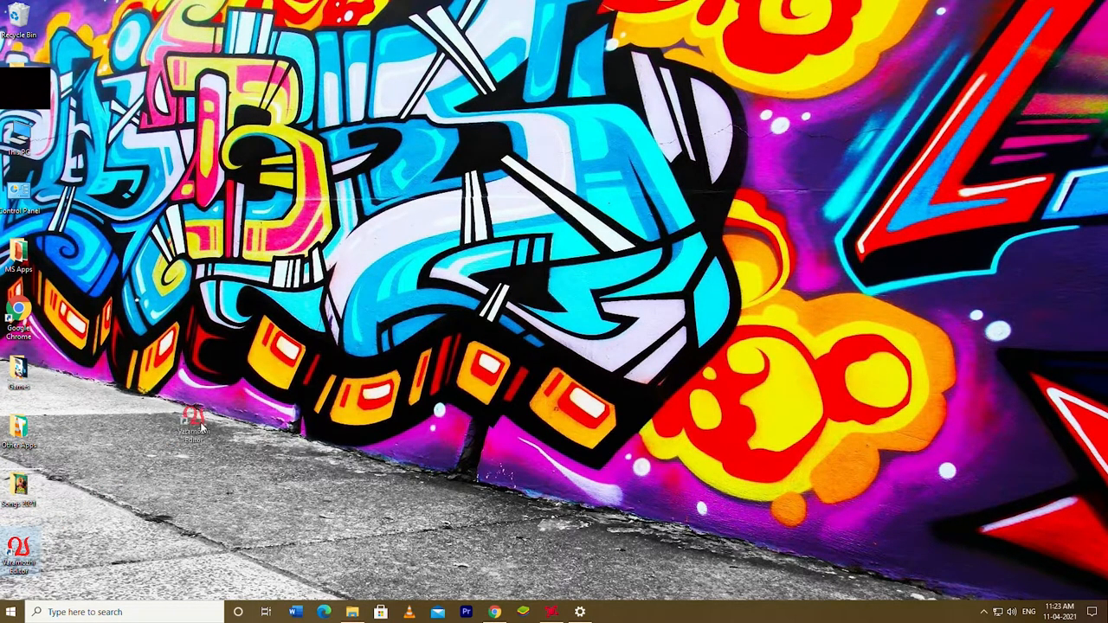
# - Drag the Varamozhi Editor shortcut into place on the desktop
pyautogui.moveTo(193, 424); pyautogui.dragTo(60, 536)
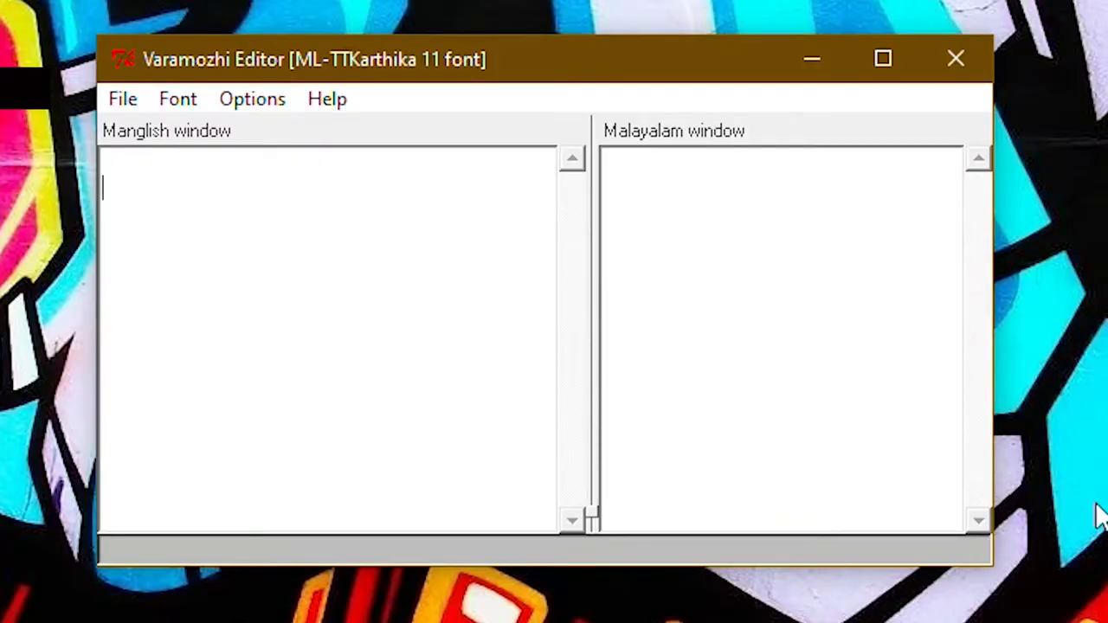
pyautogui.moveTo(987, 563)
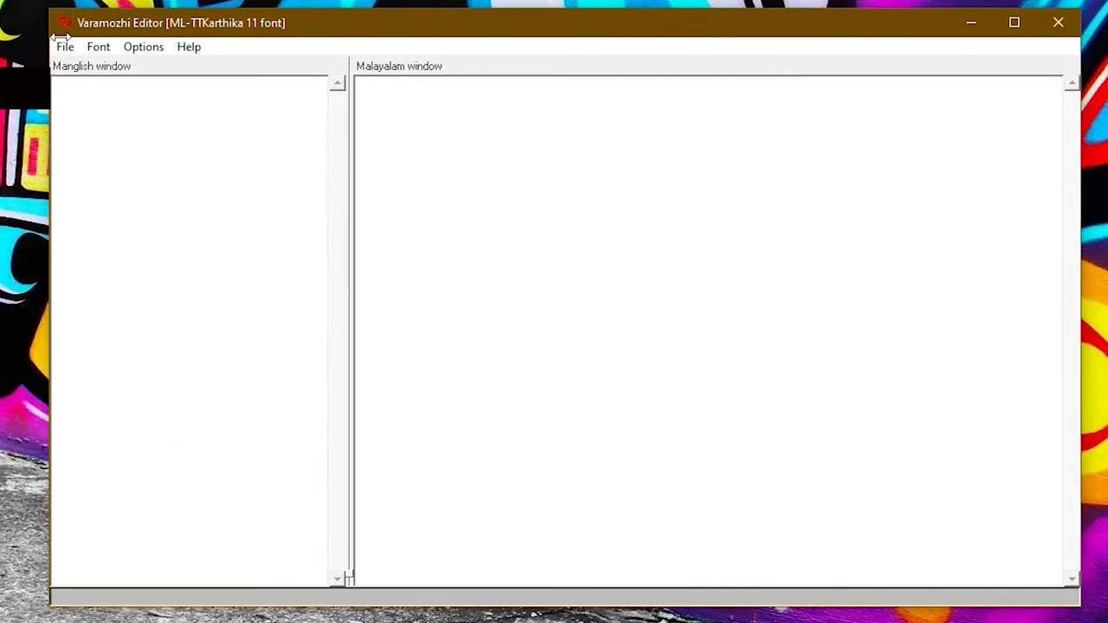
pyautogui.moveTo(98, 46)
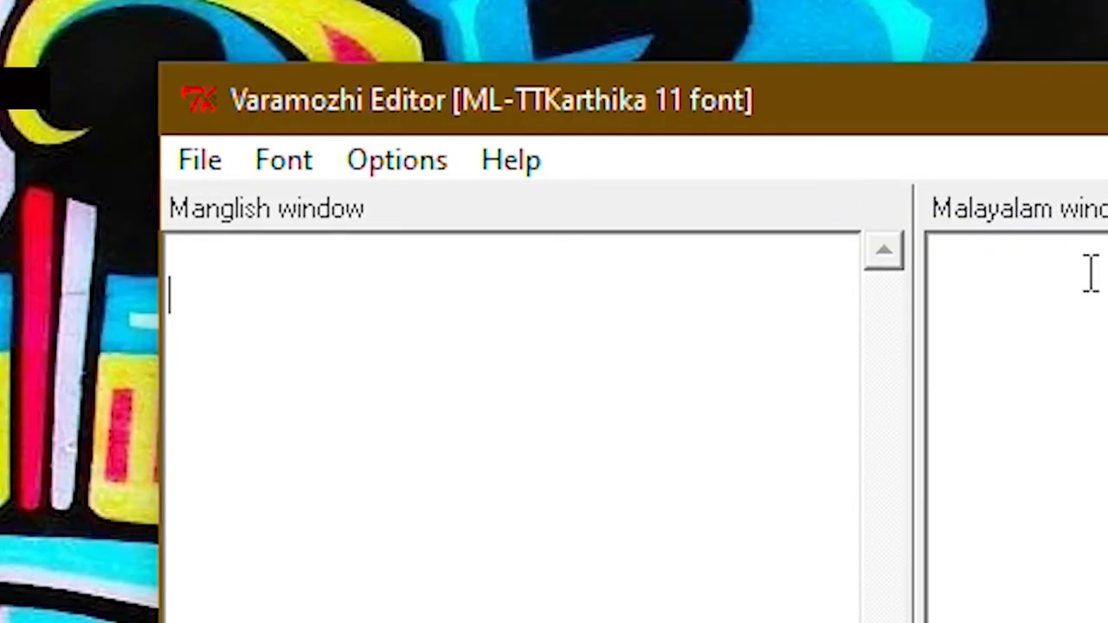
# - Click into the Manglish pane of the resized Varamozhi Editor window
pyautogui.click(283, 160)
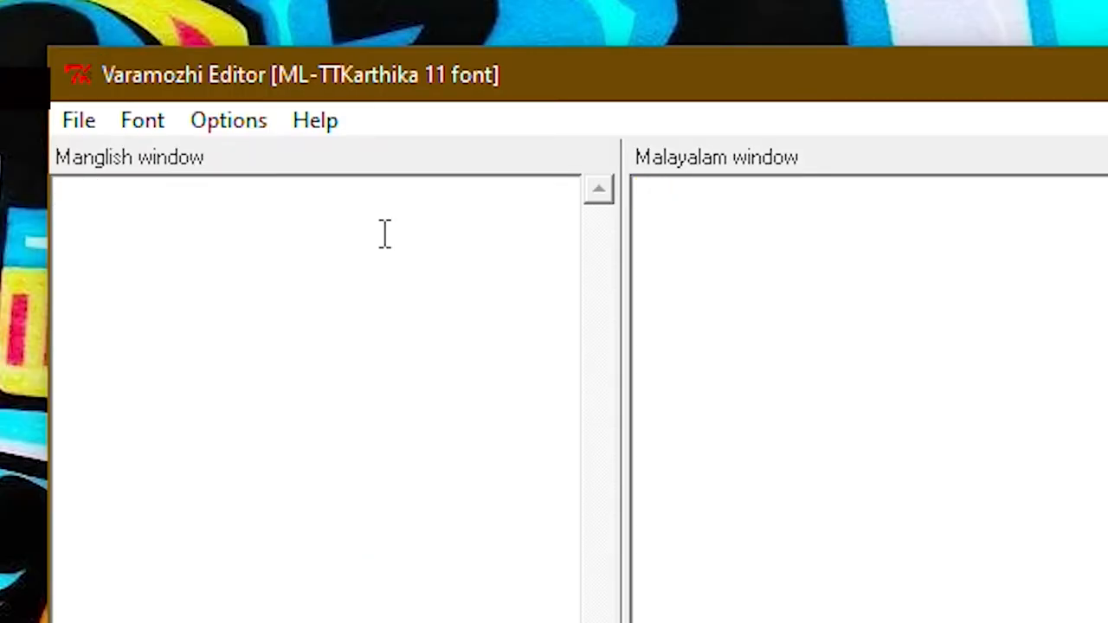
# - Type 'subscribe cheyyane guys' in the Manglish pane to get its Malayalam transliteration
pyautogui.write('subscribe cheyyane guys')
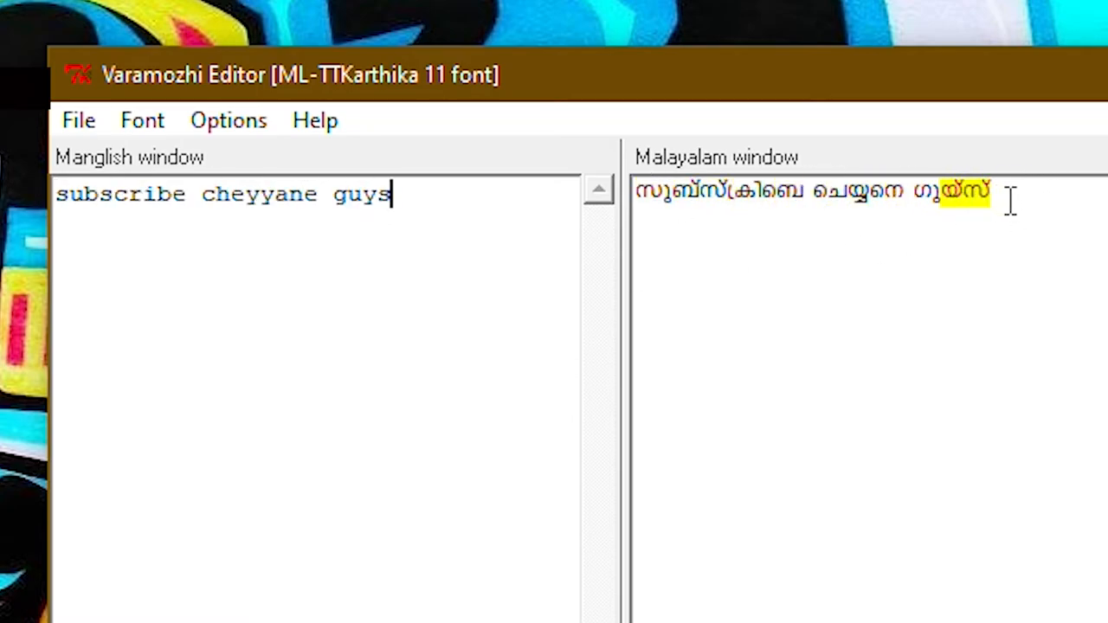
pyautogui.moveTo(537, 178)
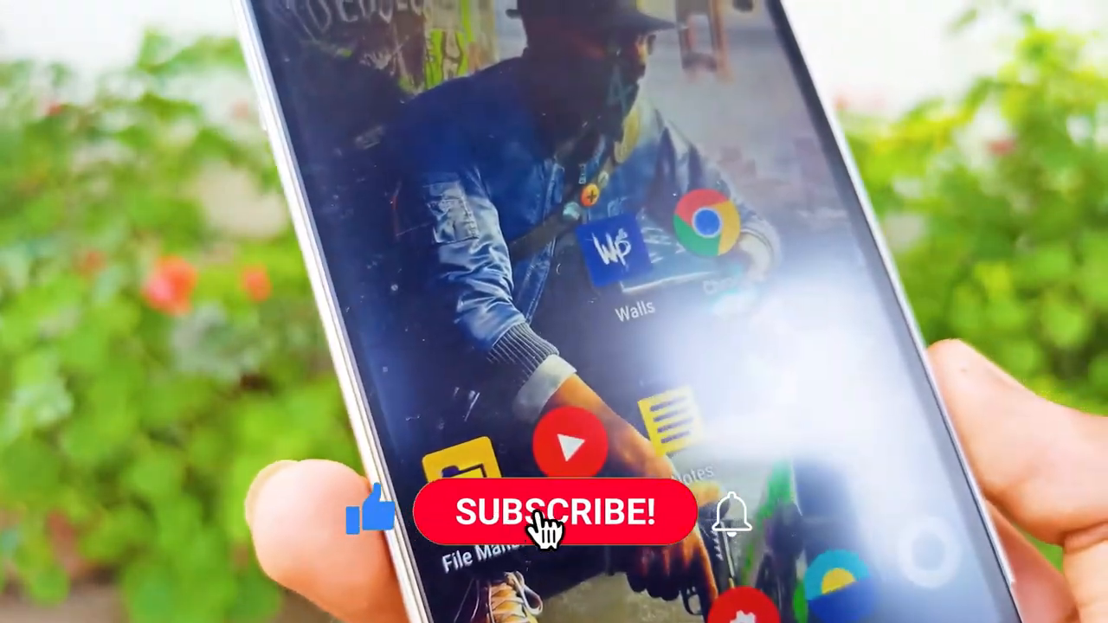
pyautogui.click(555, 511)
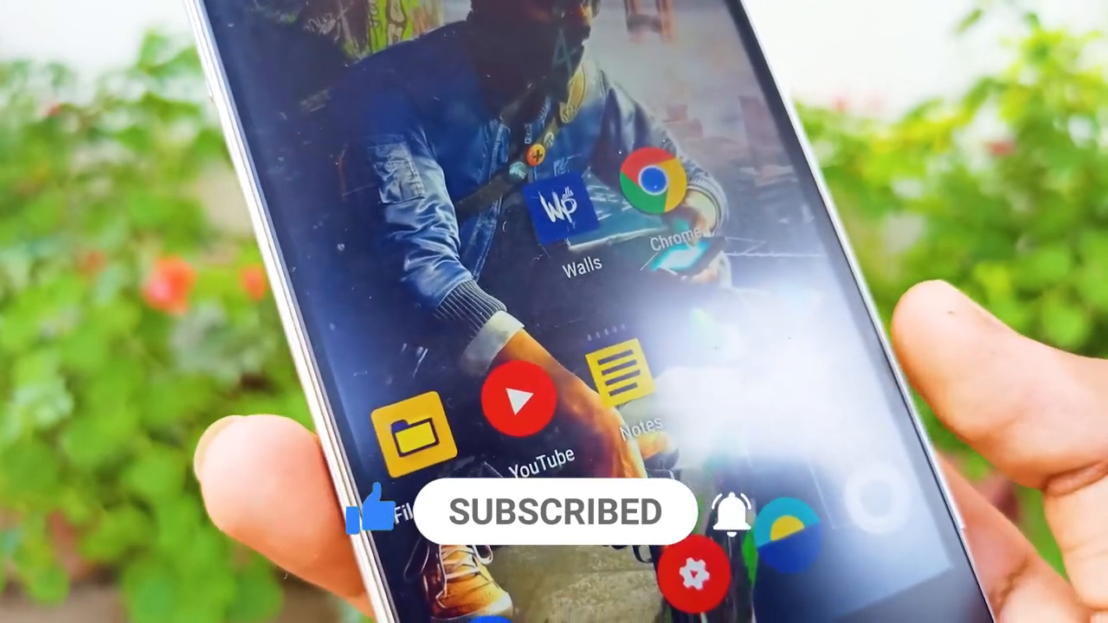